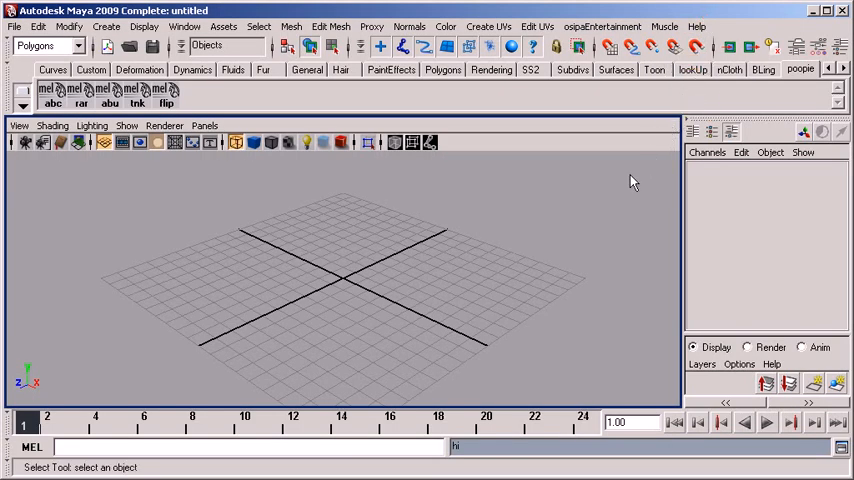
mouse_move(614, 186)
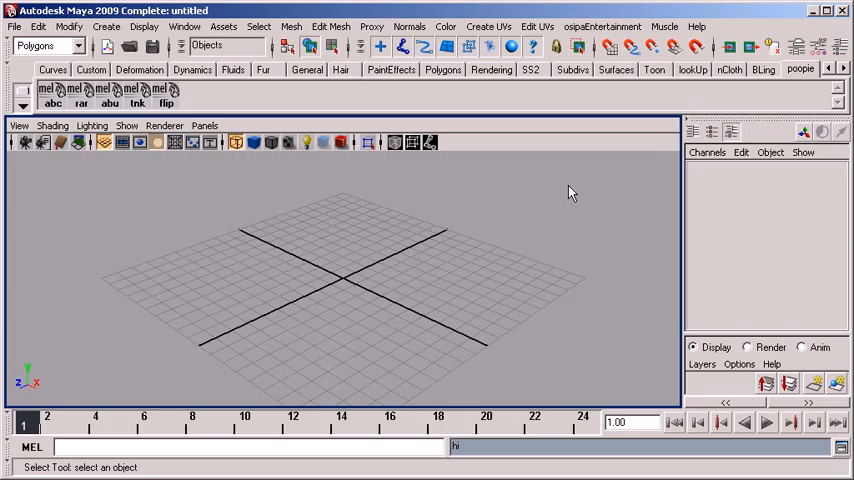
mouse_move(578, 230)
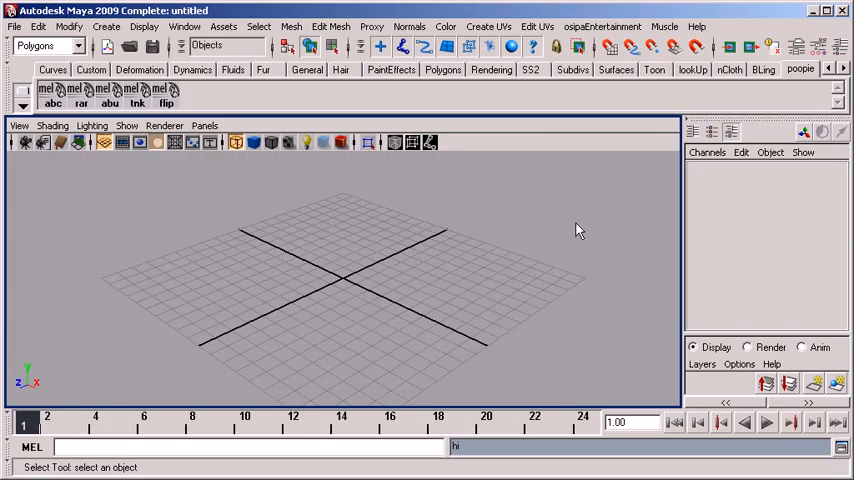
mouse_move(585, 246)
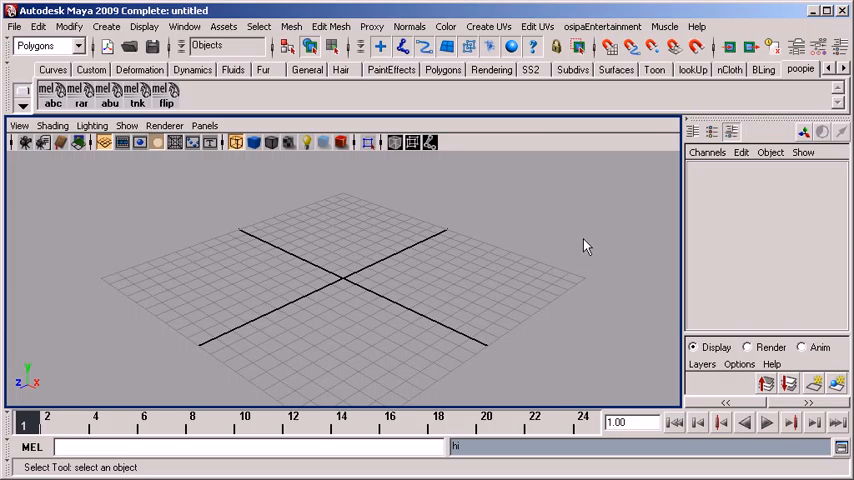
mouse_move(593, 244)
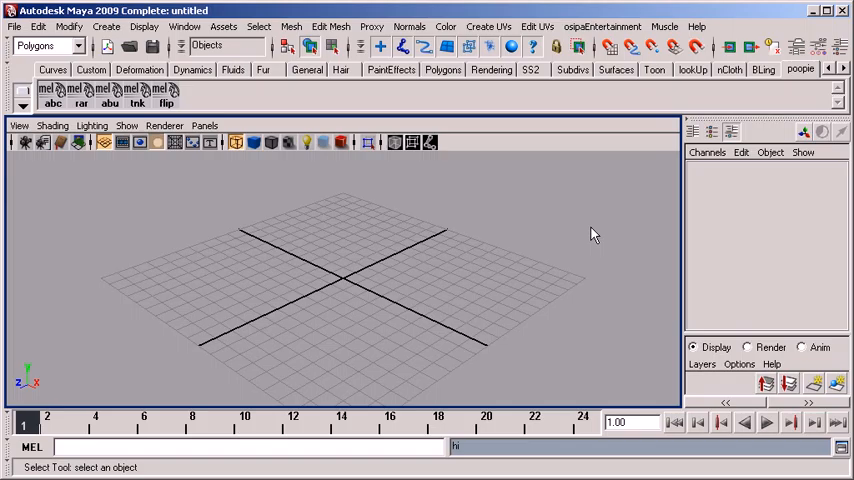
mouse_move(603, 248)
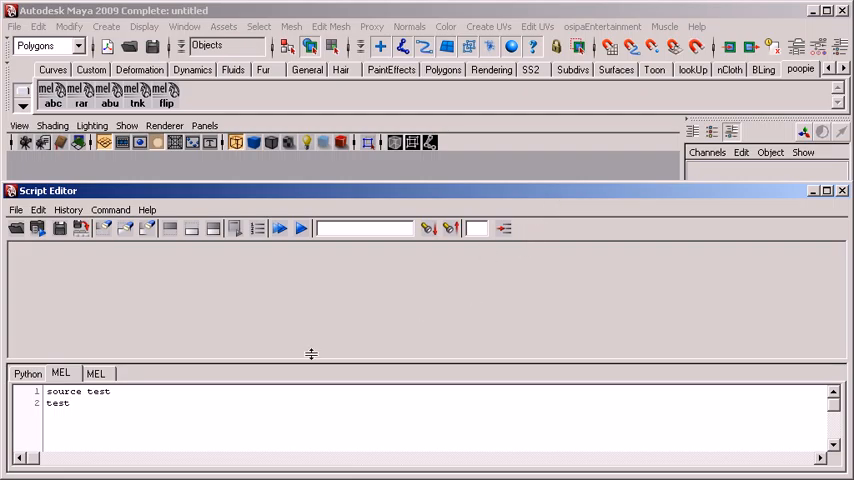
mouse_move(227, 417)
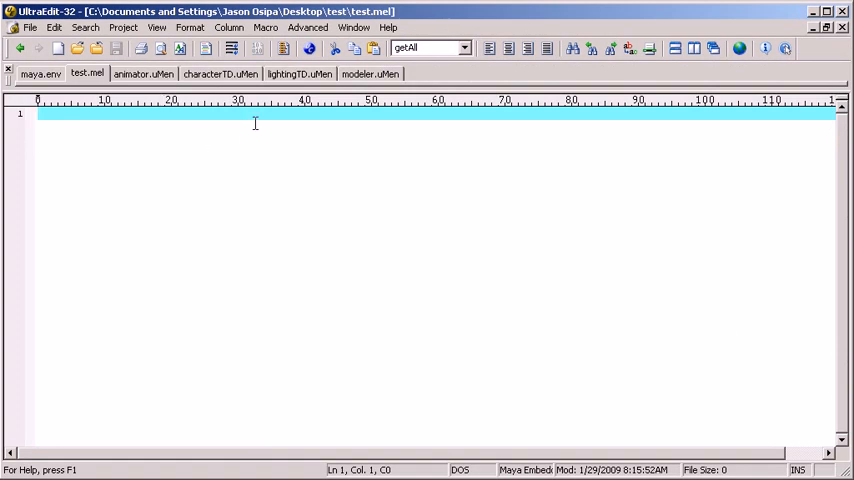
Step: Write global proc test(){ print "Hello!"; } into test.mel
text(g1)
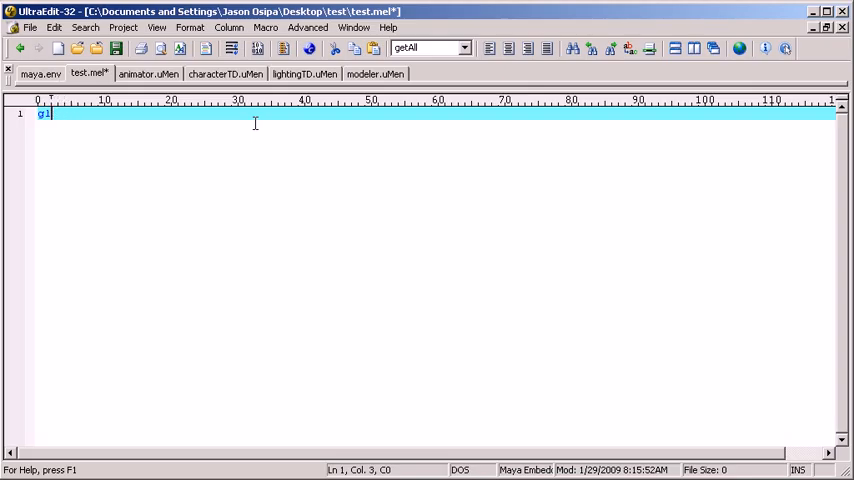
text(lobal proc test)
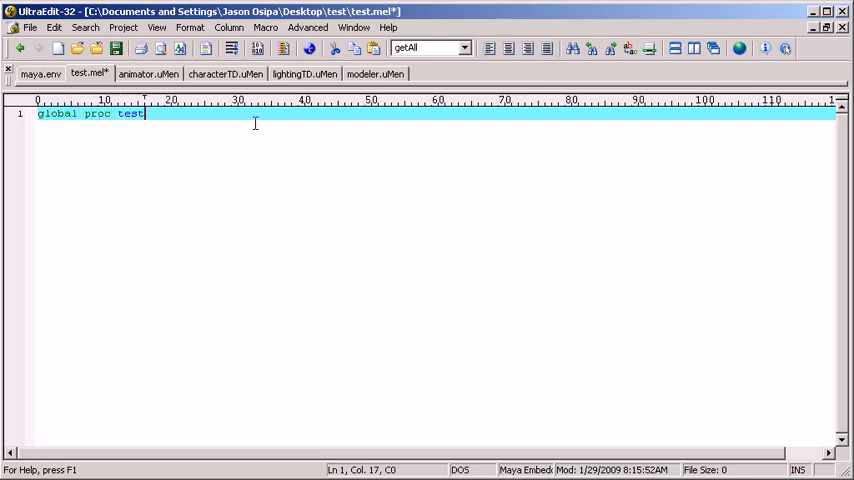
text((){)
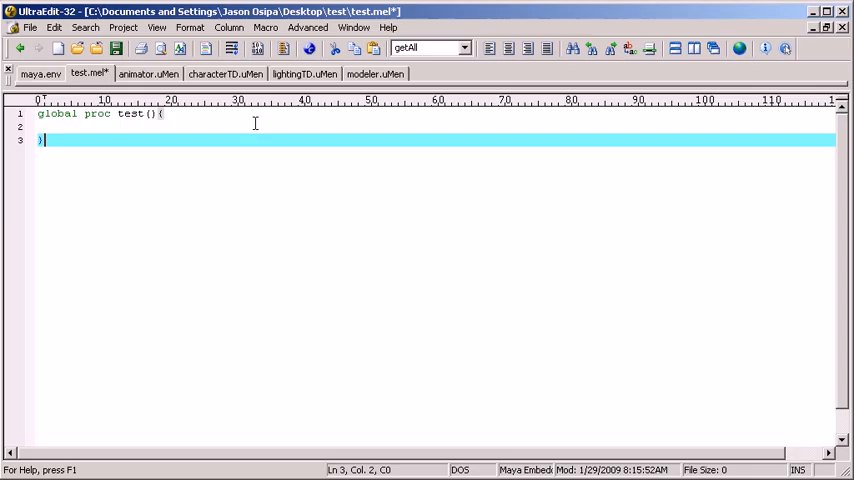
text(print)
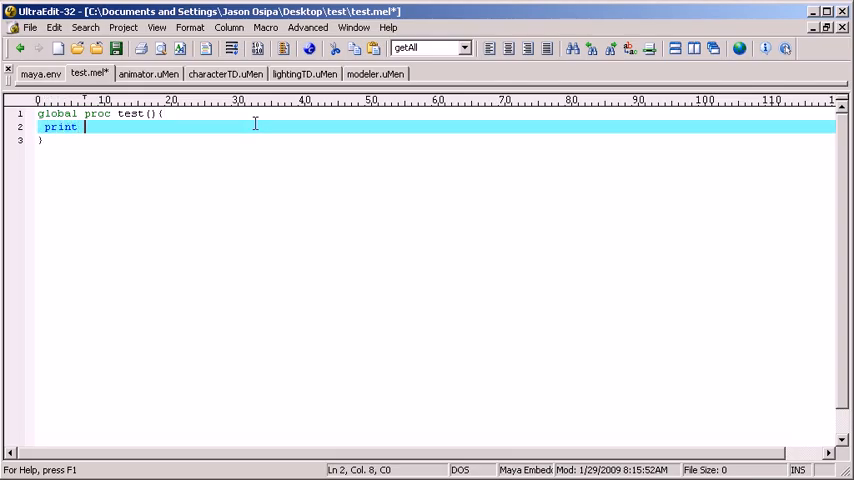
text("Hello!";)
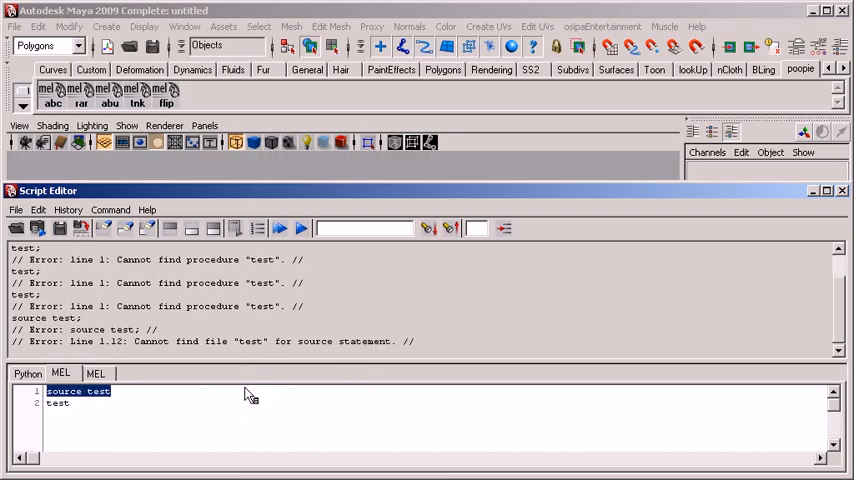
Step: Execute source test and test together in the MEL tab, producing the file-not-found and syntax errors
click(16, 209)
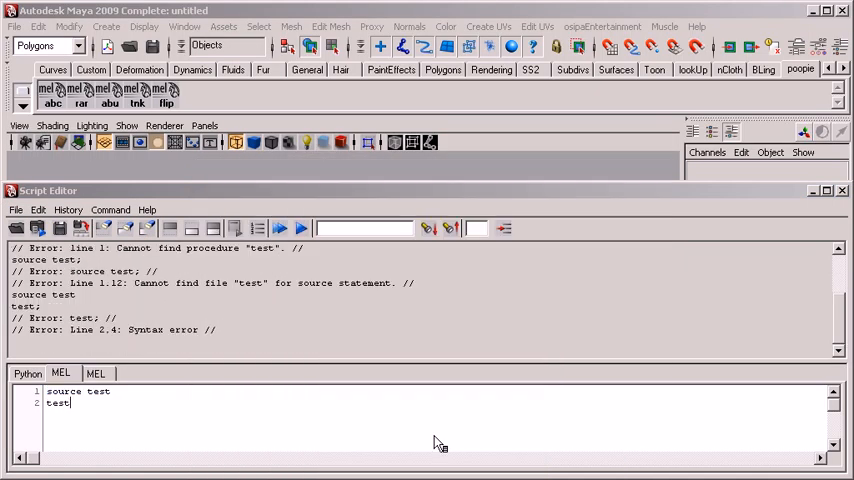
mouse_move(456, 415)
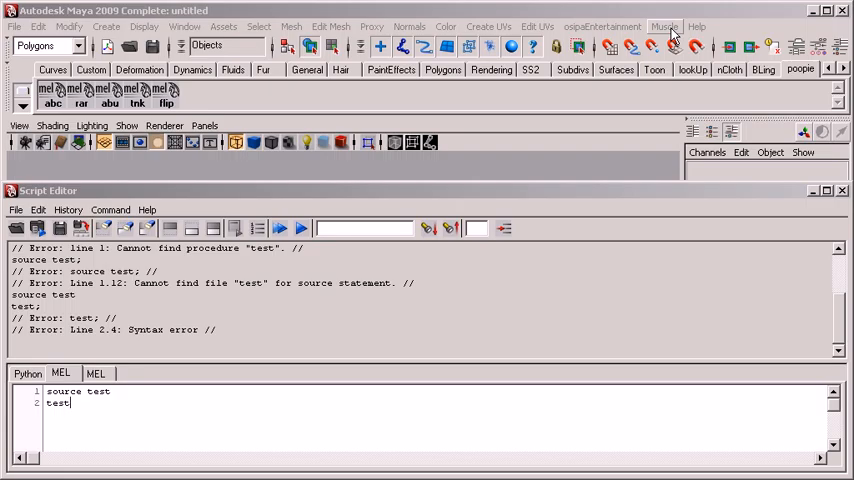
mouse_move(797, 420)
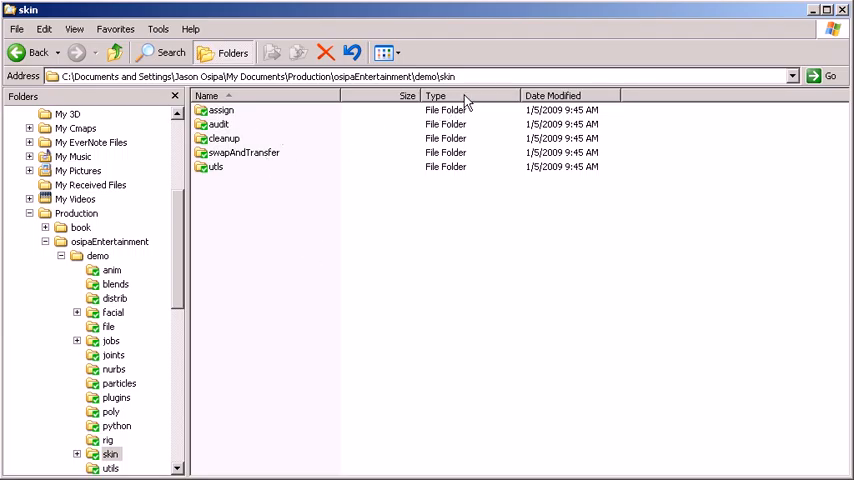
mouse_move(250, 120)
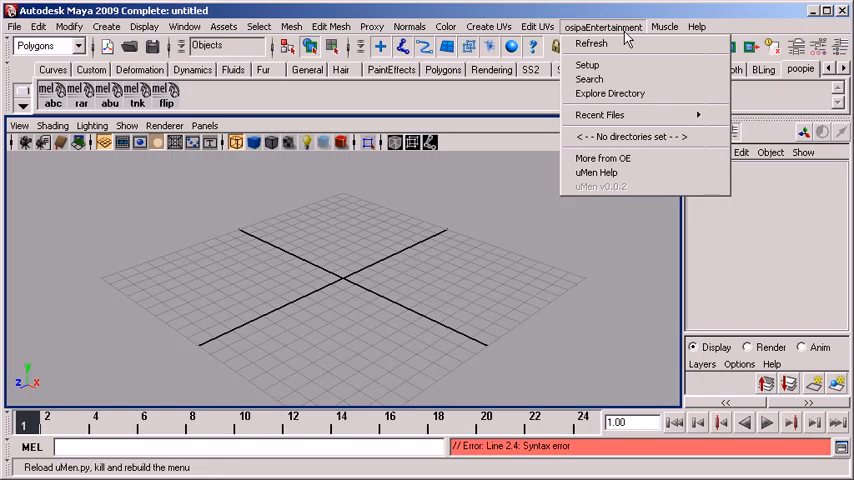
mouse_move(588, 65)
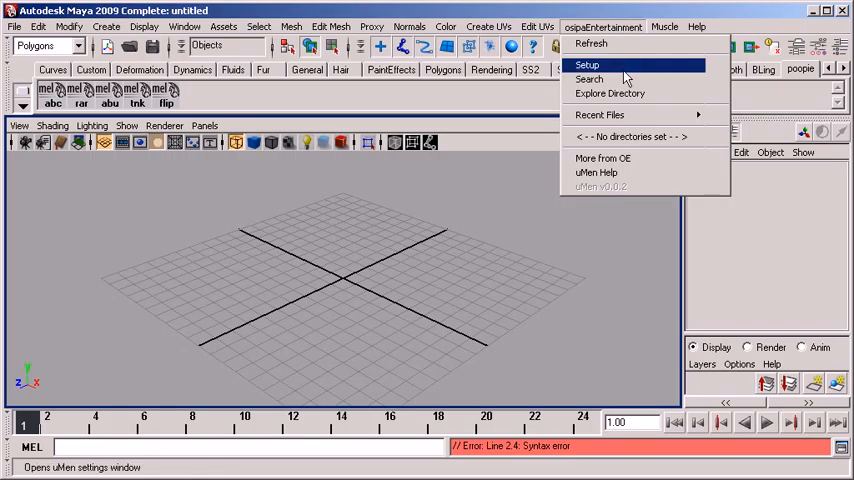
Step: Add the test root via Setup, then run test from its autoUI window so it prints hello!
click(588, 64)
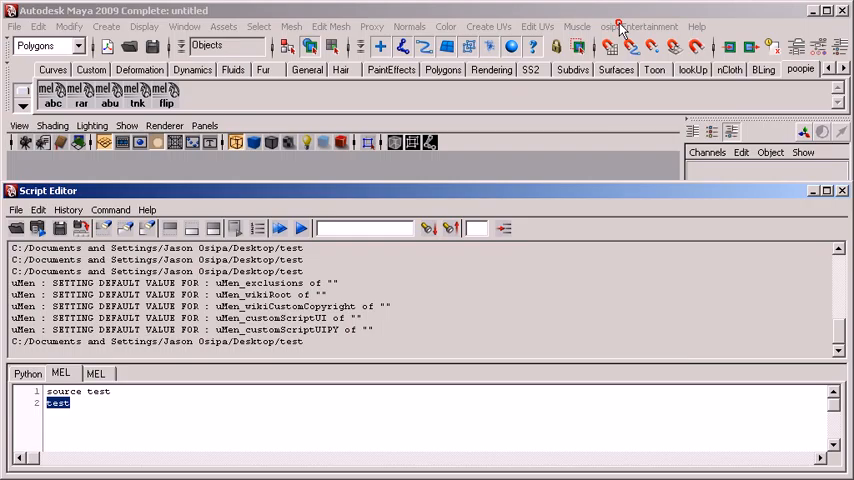
click(639, 27)
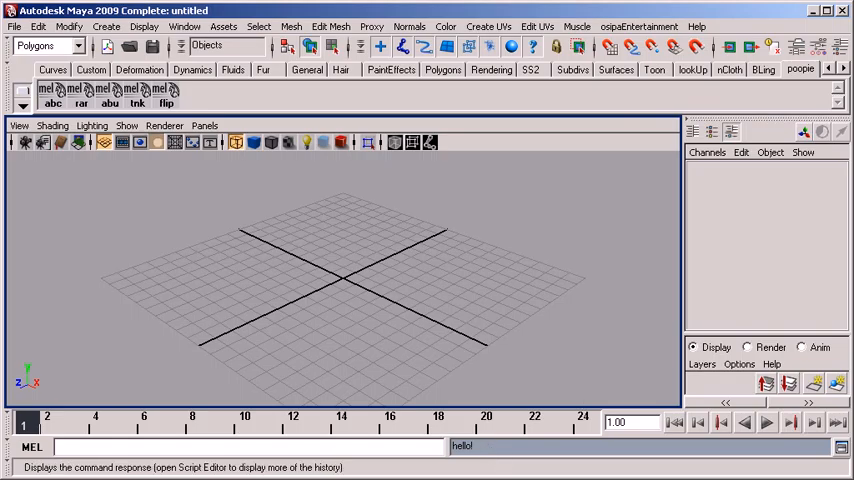
click(639, 26)
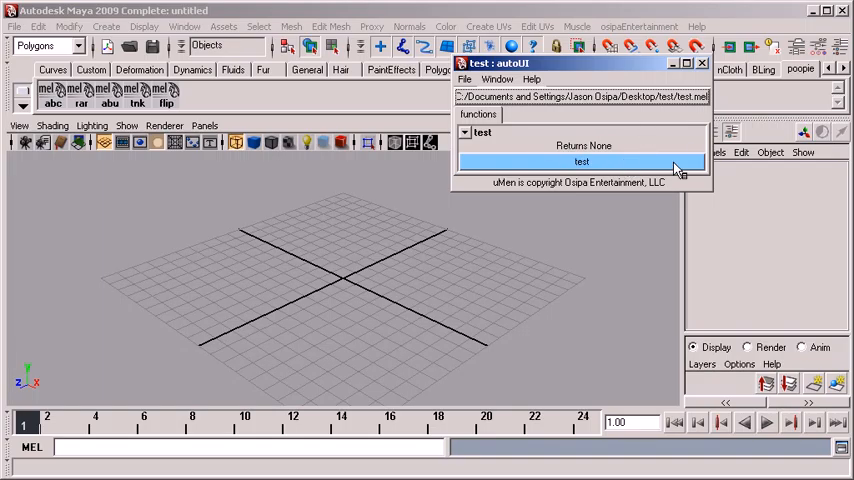
click(582, 162)
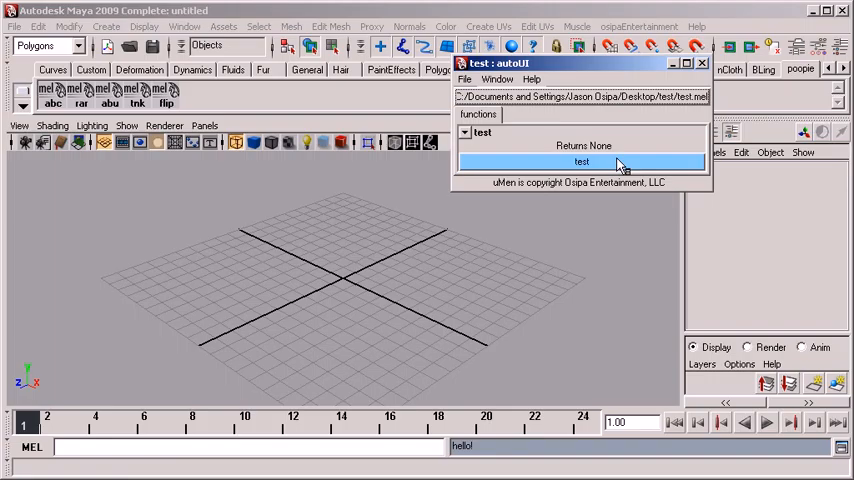
click(638, 27)
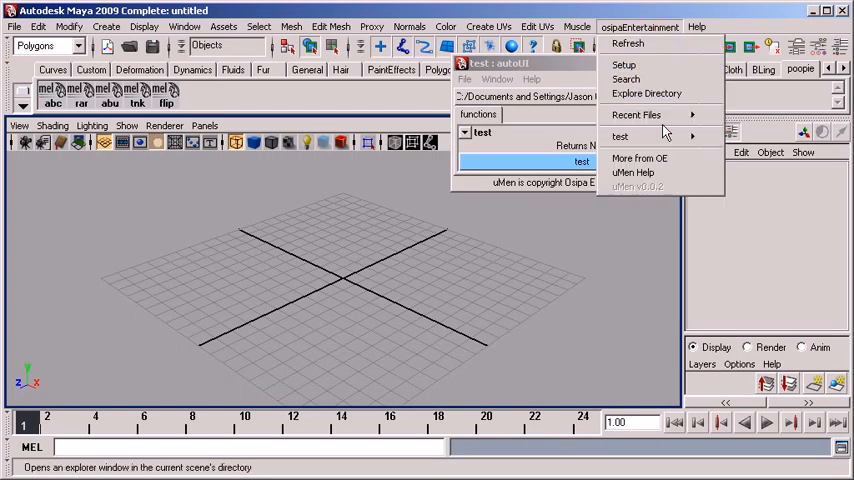
Step: Add the demo folder under osipaEntertainment as another script root in the settings window
click(623, 64)
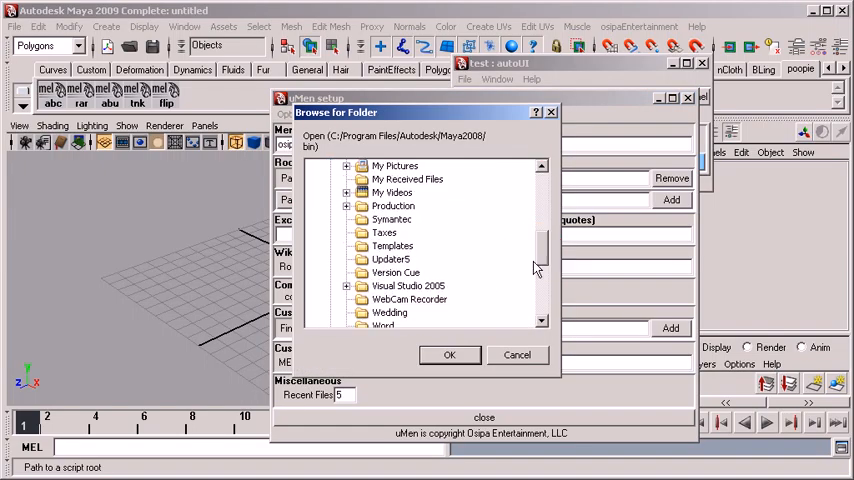
click(347, 205)
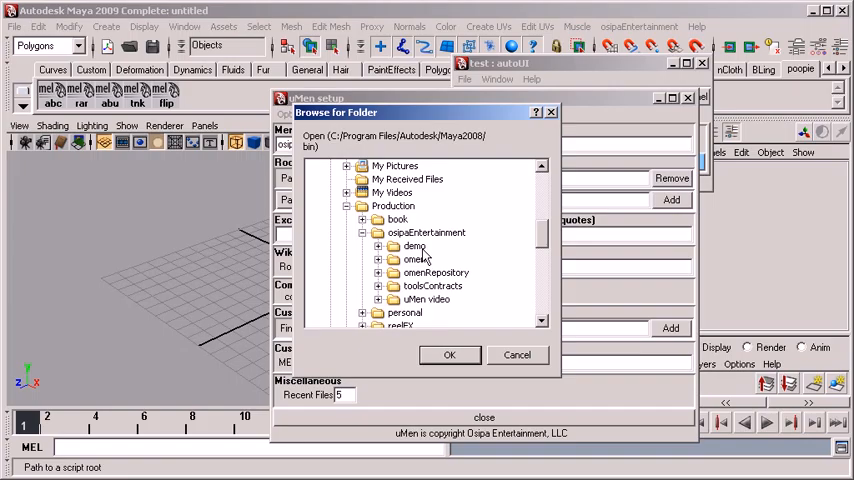
click(449, 354)
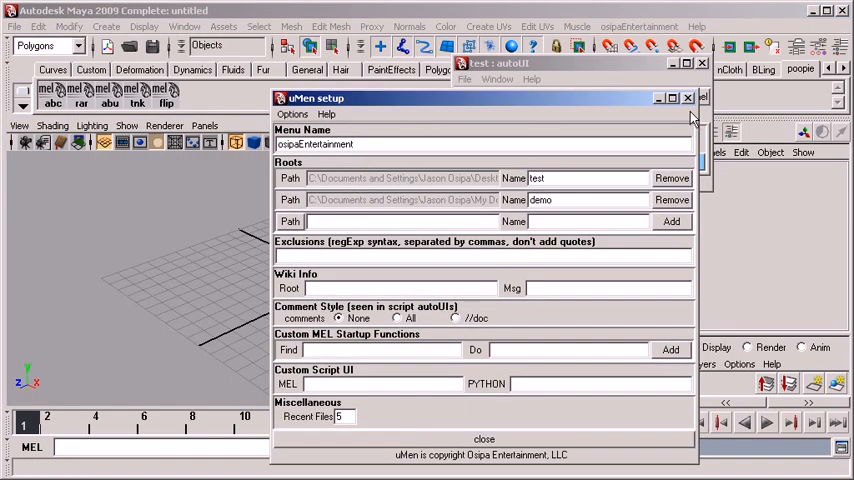
click(639, 27)
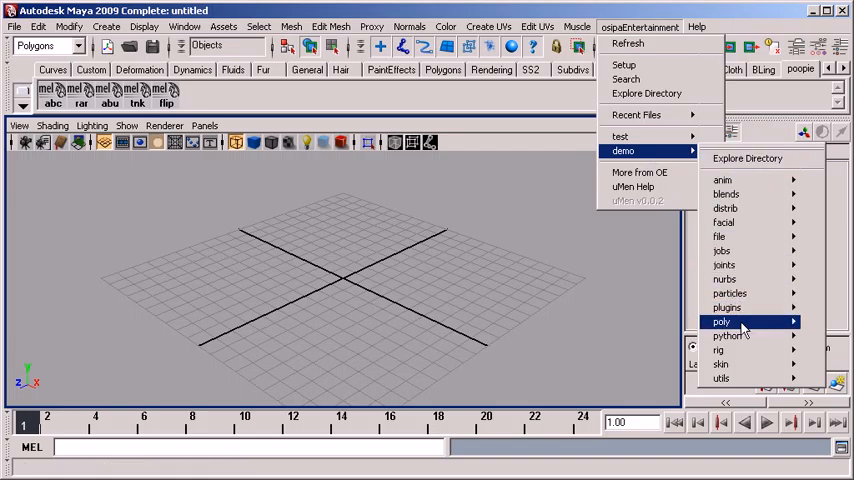
mouse_move(722, 364)
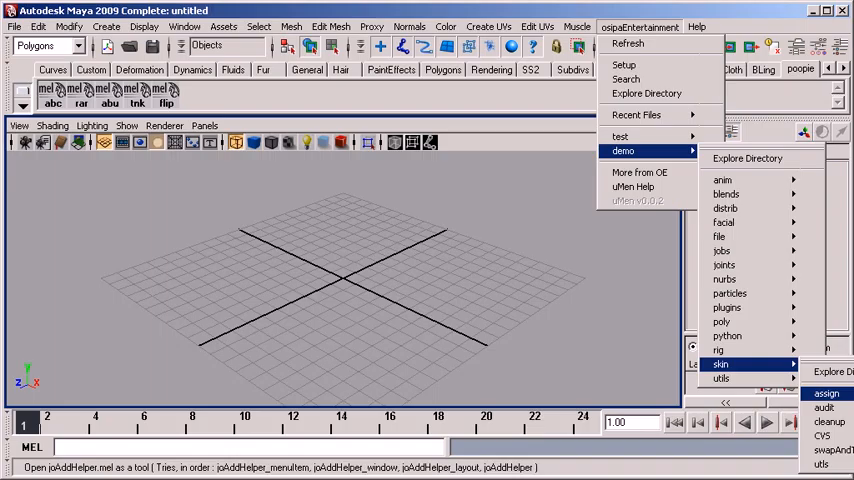
Step: Browse the joIncrement autoUI, then load test.mel from Recent Files and view it in the editor
click(827, 393)
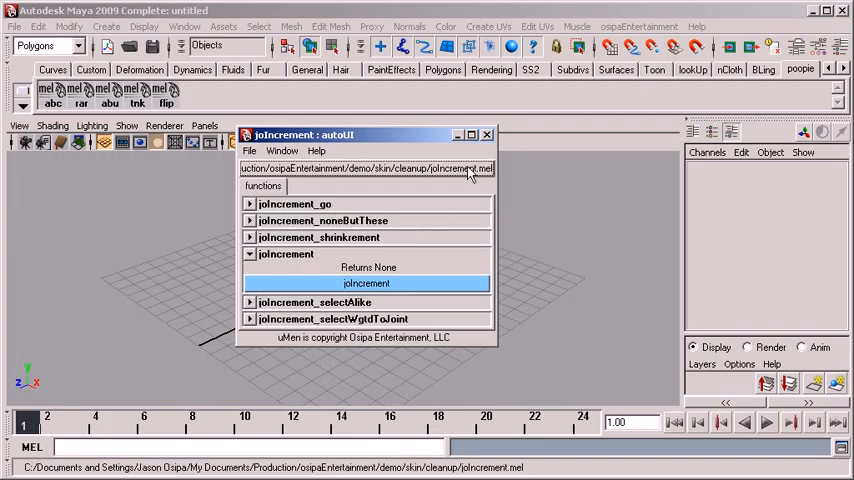
click(487, 134)
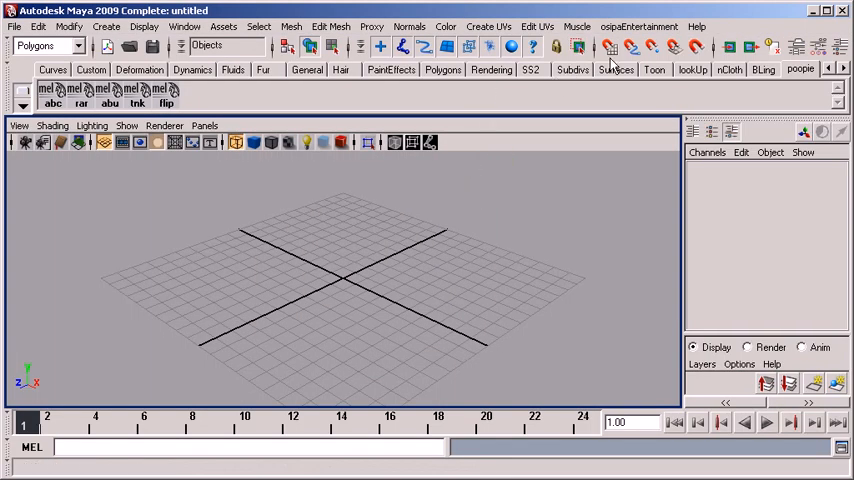
click(639, 27)
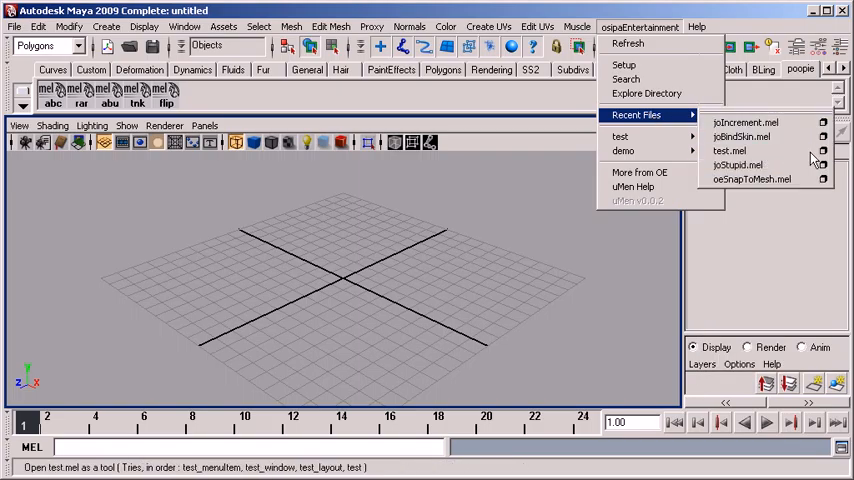
click(729, 150)
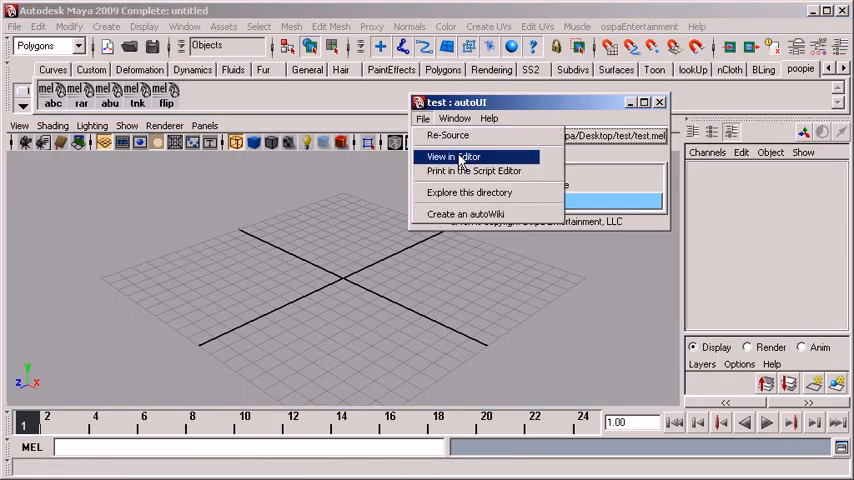
click(456, 156)
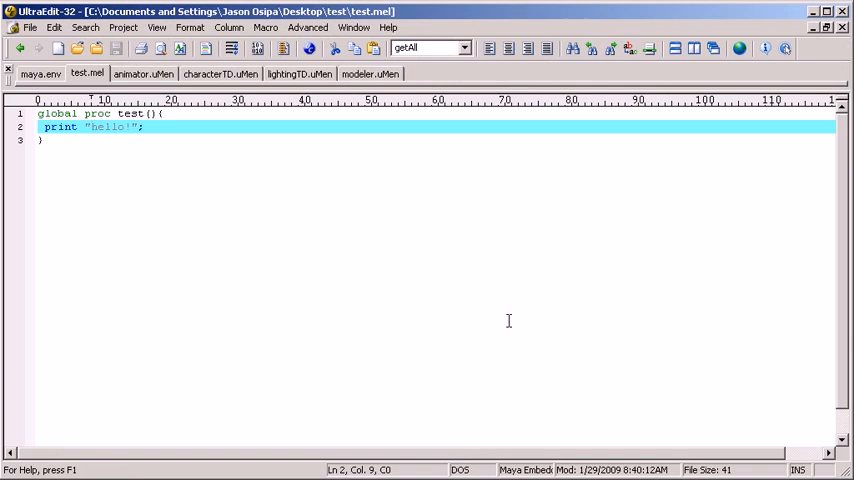
mouse_move(286, 167)
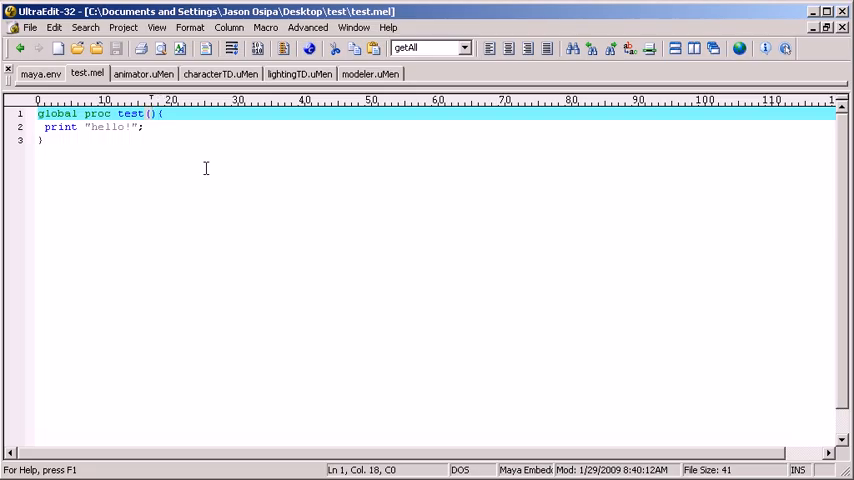
Step: Give test a string $name argument and print ("hello " + $name )
text(string $)
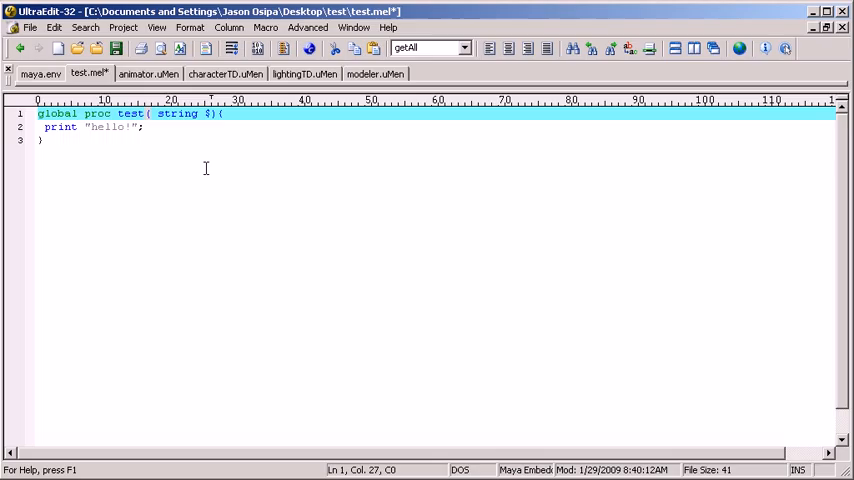
text(name)
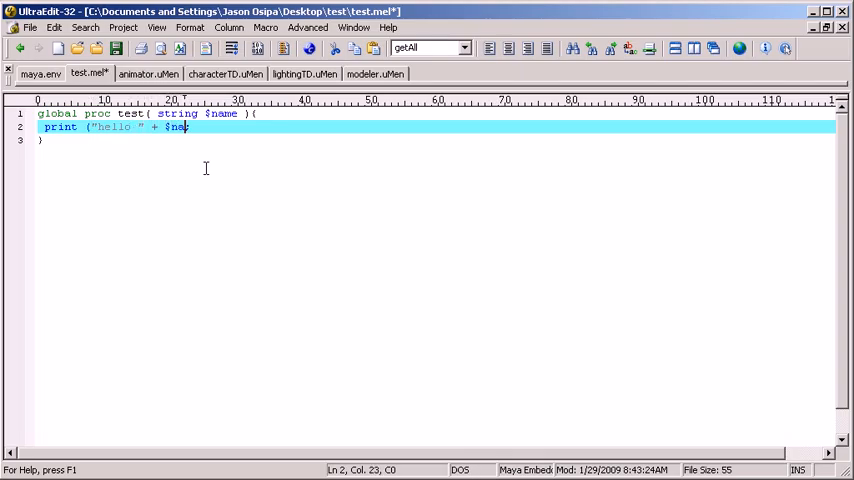
text(me ))
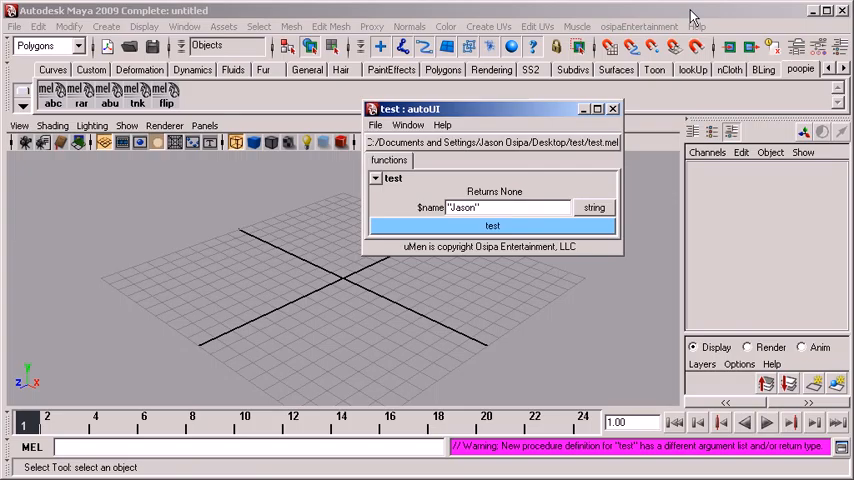
Step: Run test with the name Jason so it prints hello Jason, then view test.mel in the editor again
click(492, 225)
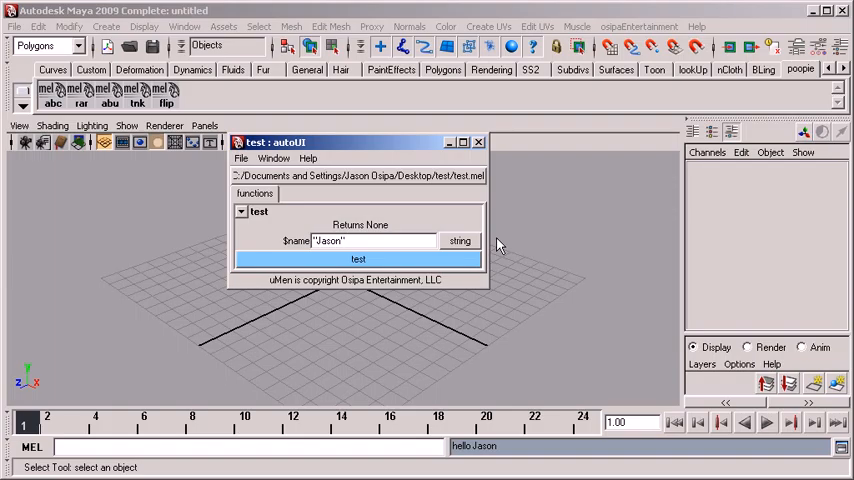
click(345, 240)
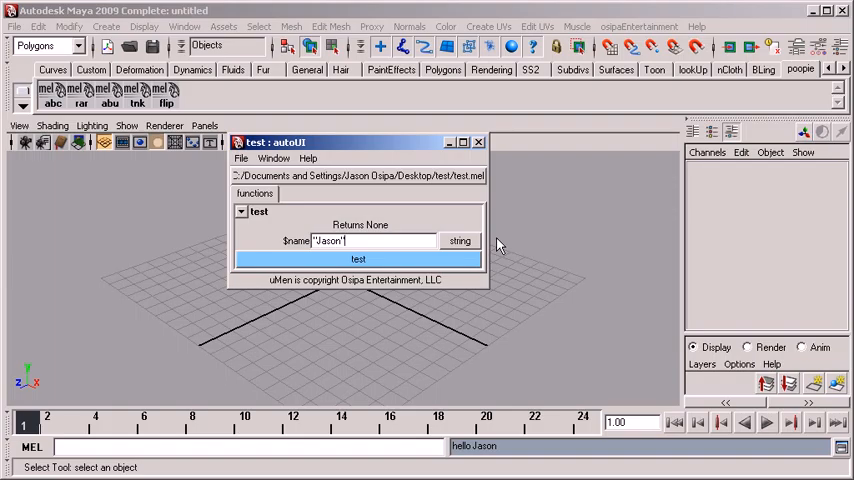
click(107, 26)
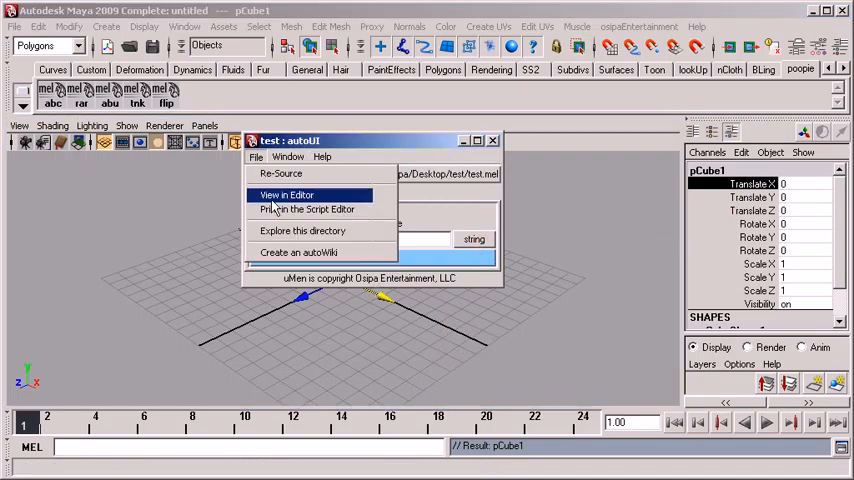
click(286, 195)
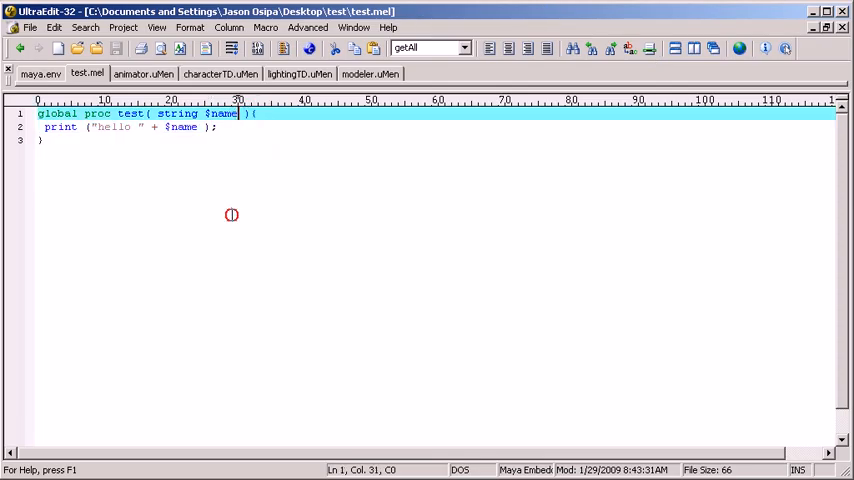
Step: Add an int $count argument and append $count to the printed greeting
text(, i)
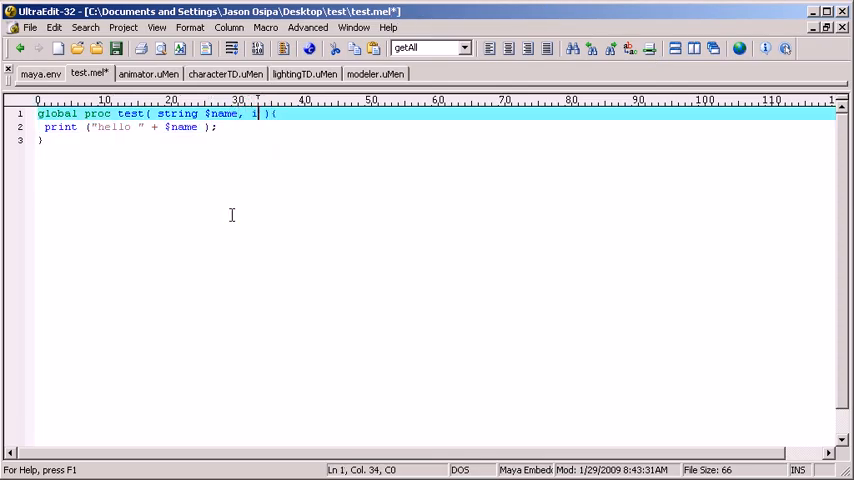
text(nt $count)
click(436, 126)
text(+ $co)
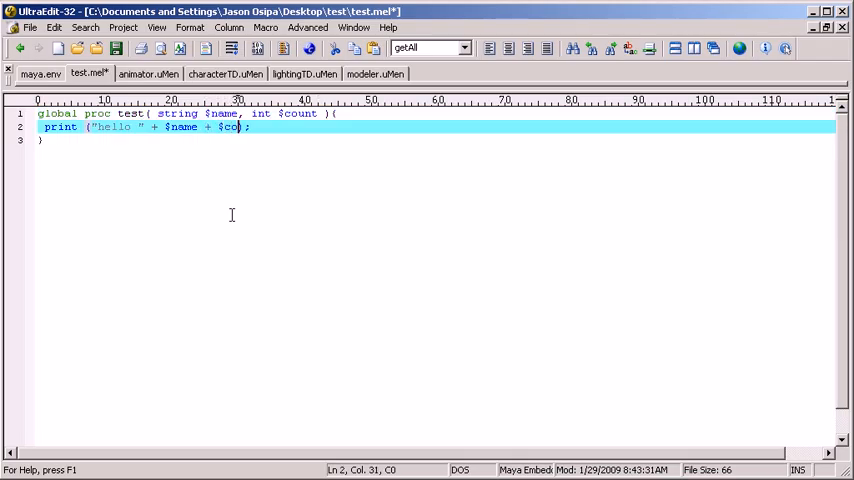
text(unt)
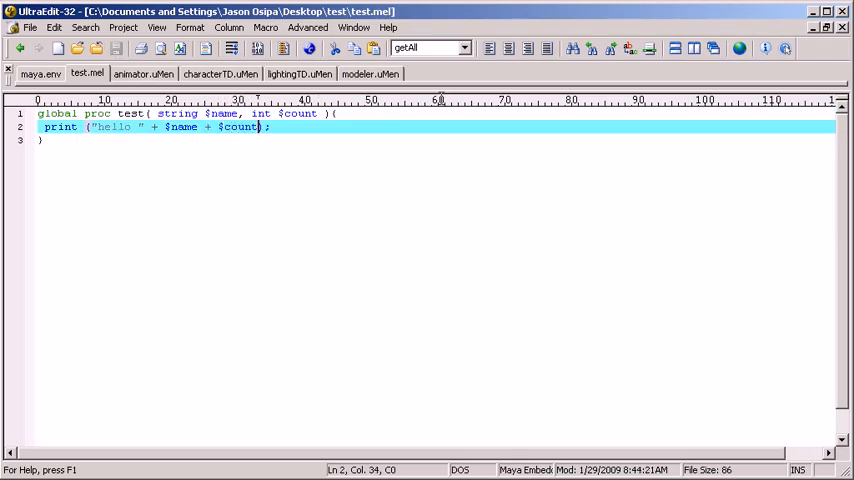
mouse_move(530, 180)
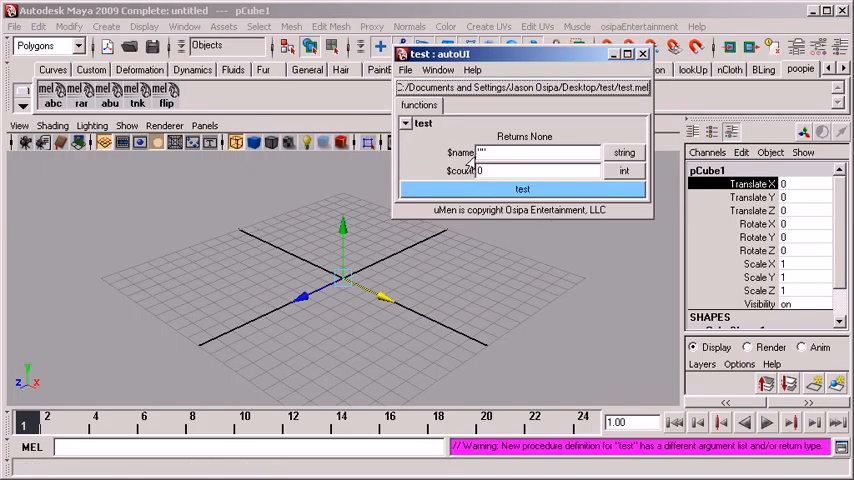
Step: Run test on pCube1 with count 15 so Rotate X becomes 15.7, then close the autoUI window
text(Jaspri)
text(7)
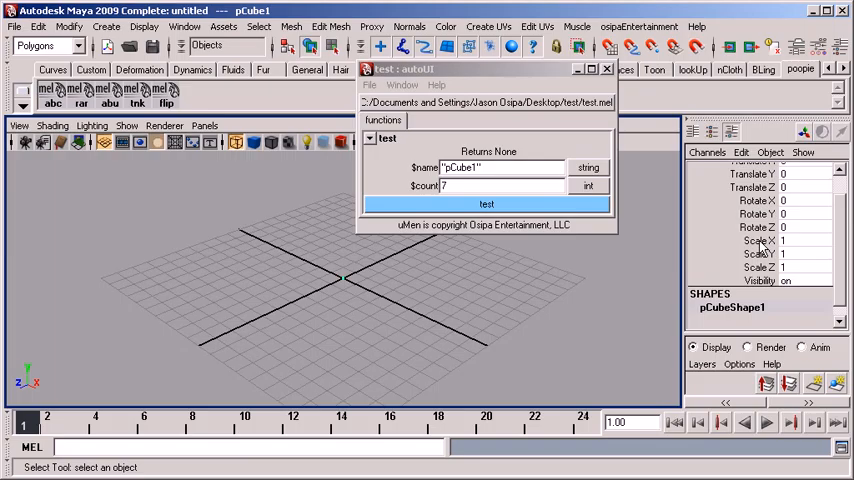
click(486, 204)
text(15)
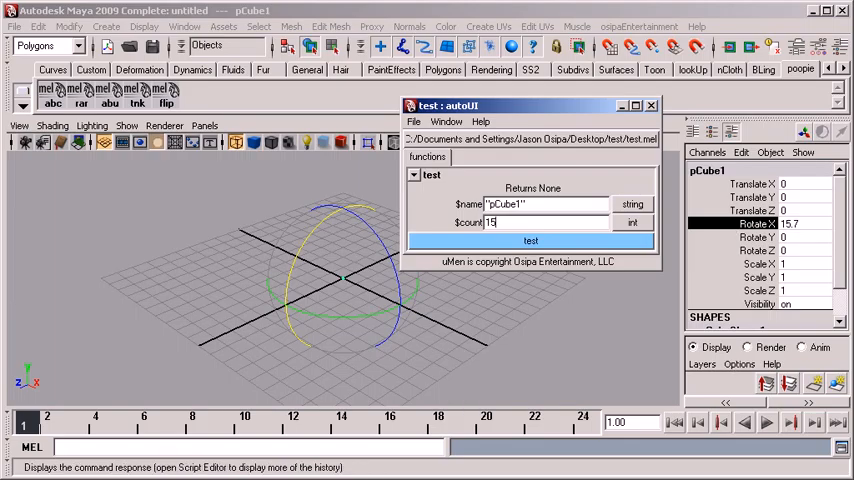
click(651, 105)
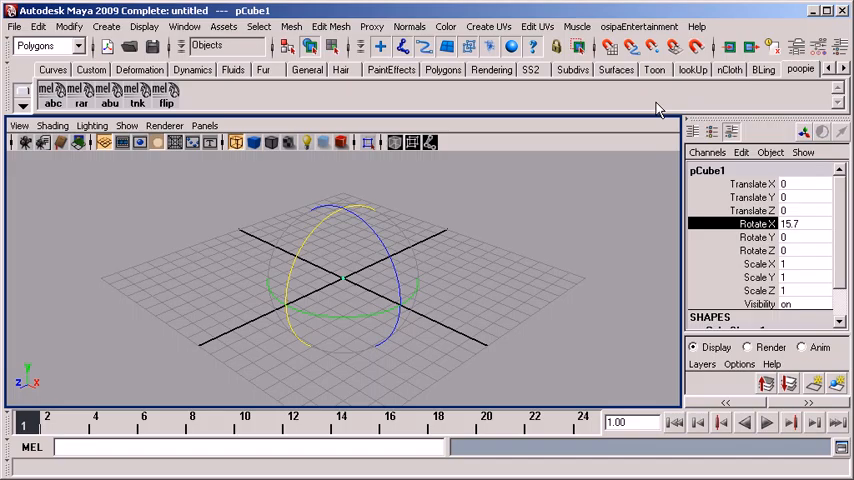
Step: Show the osipaEntertainment menu with its test and demo entries
click(639, 26)
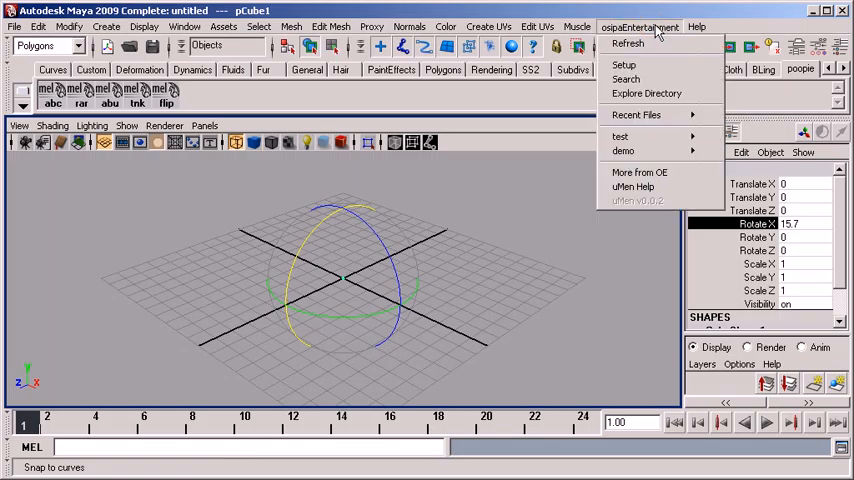
mouse_move(623, 151)
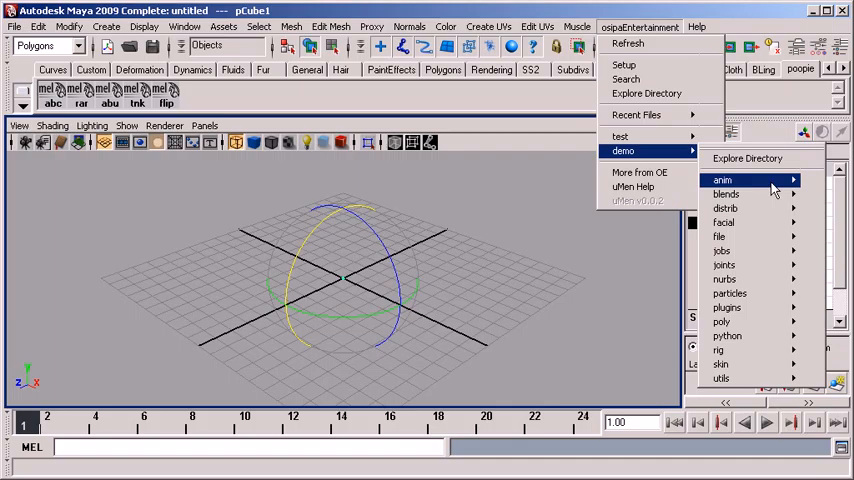
mouse_move(723, 222)
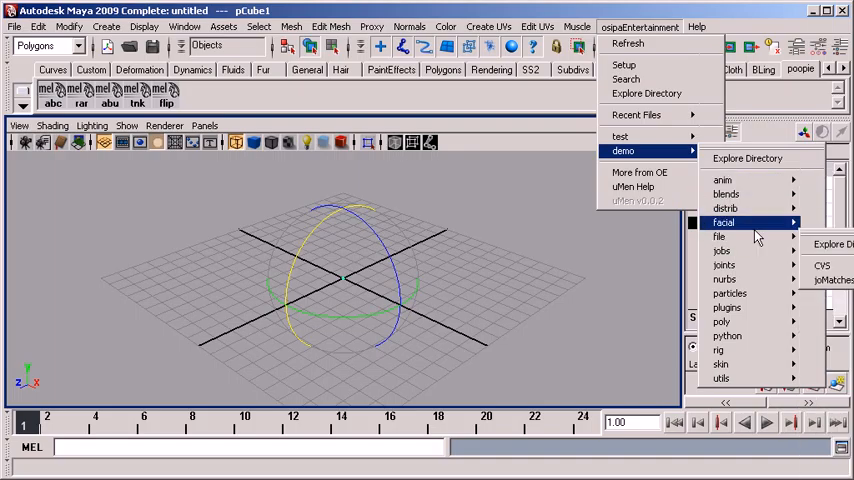
mouse_move(721, 250)
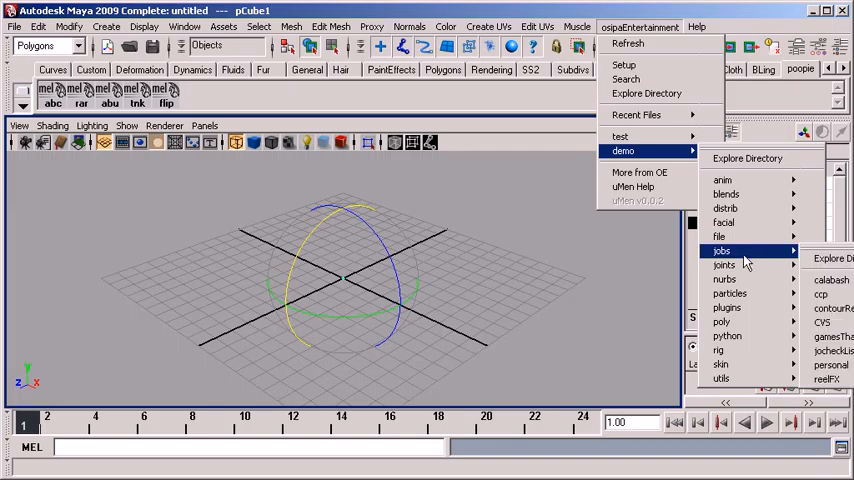
mouse_move(722, 180)
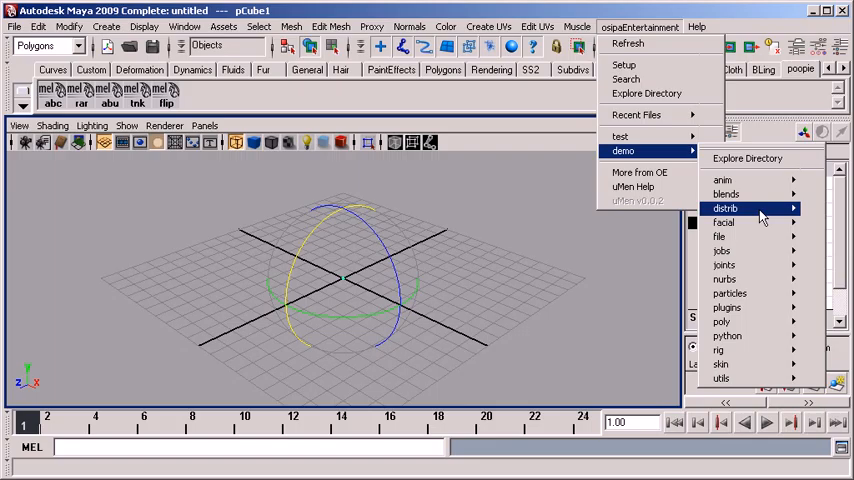
mouse_move(719, 236)
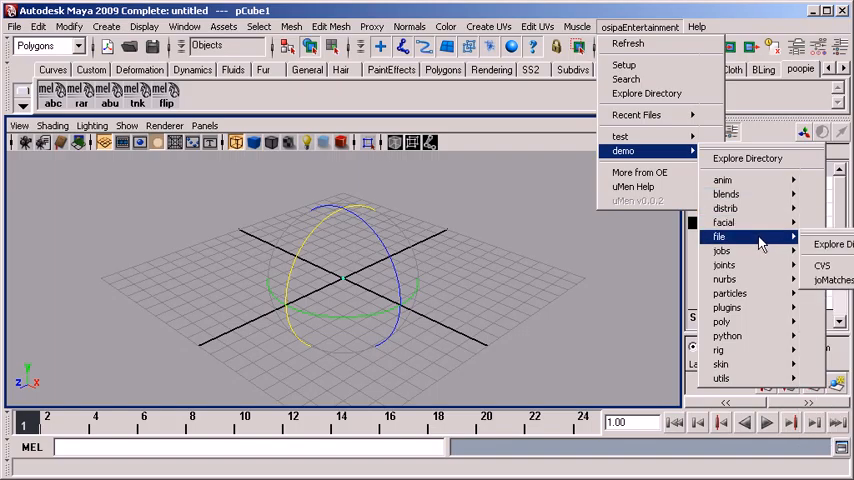
mouse_move(727, 307)
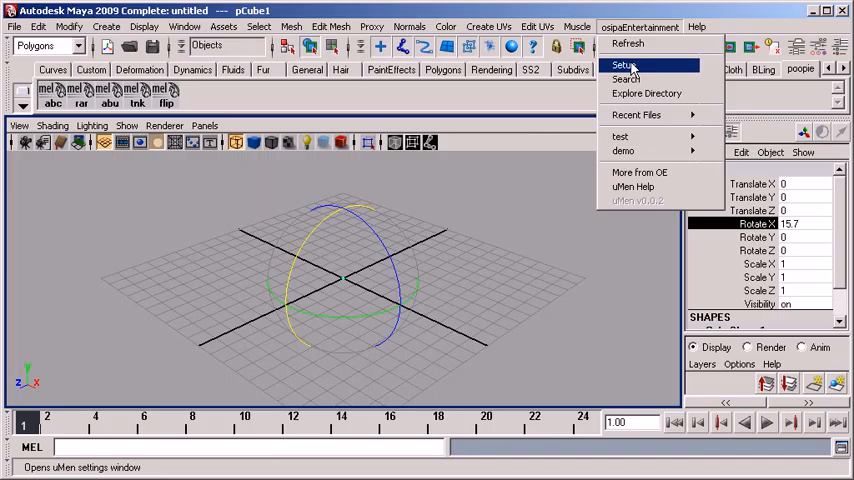
Step: In uMen setup add the discipline folder as a root and remove the test and demo roots
click(621, 65)
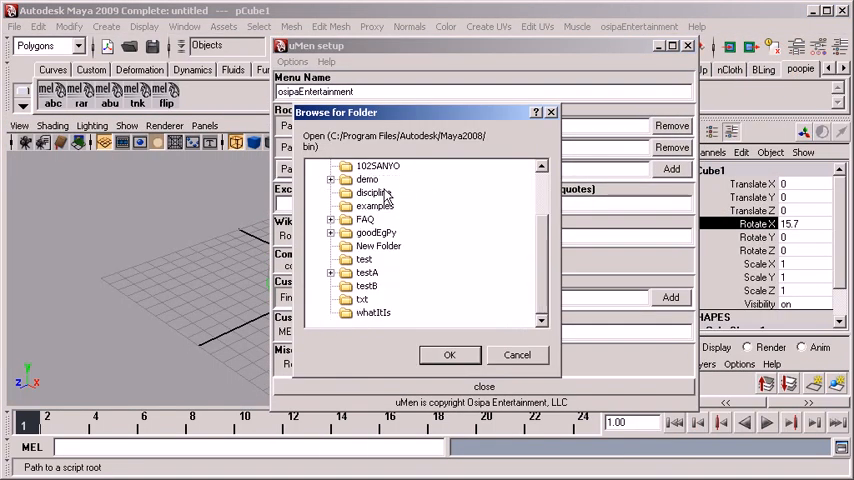
click(449, 355)
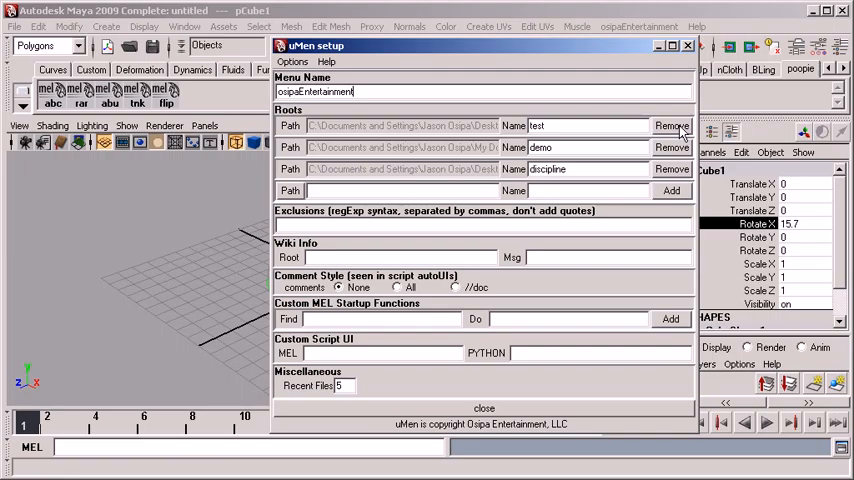
click(671, 125)
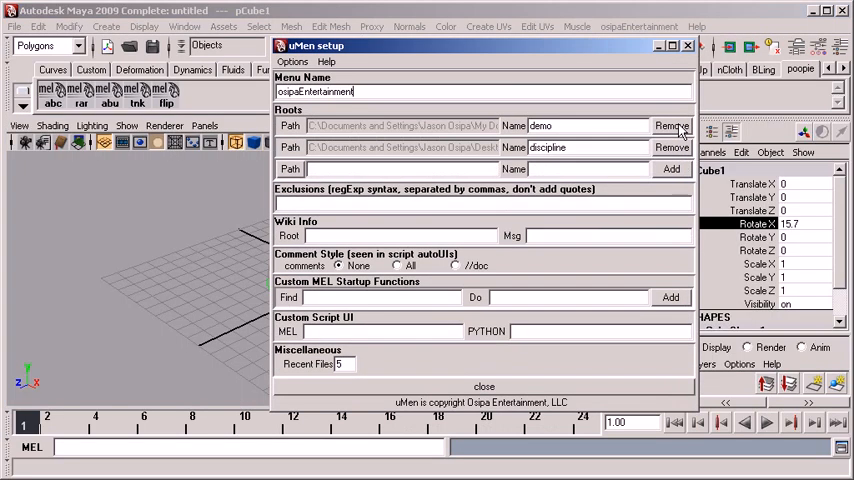
click(638, 27)
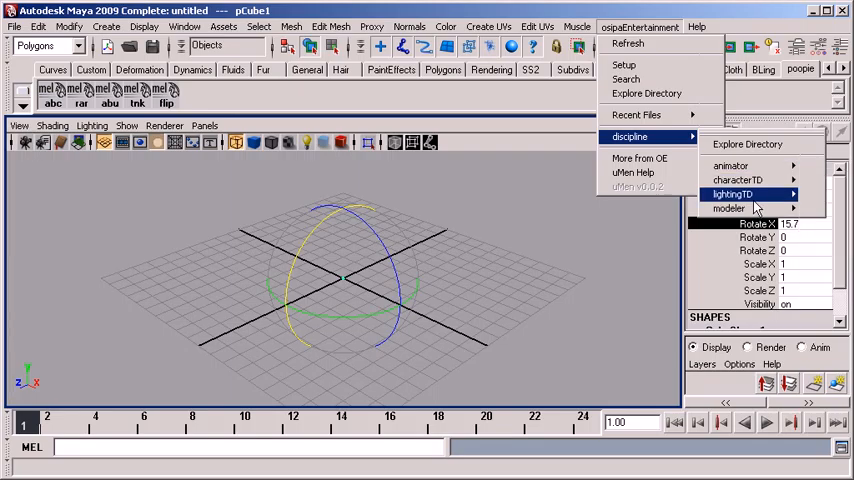
mouse_move(730, 166)
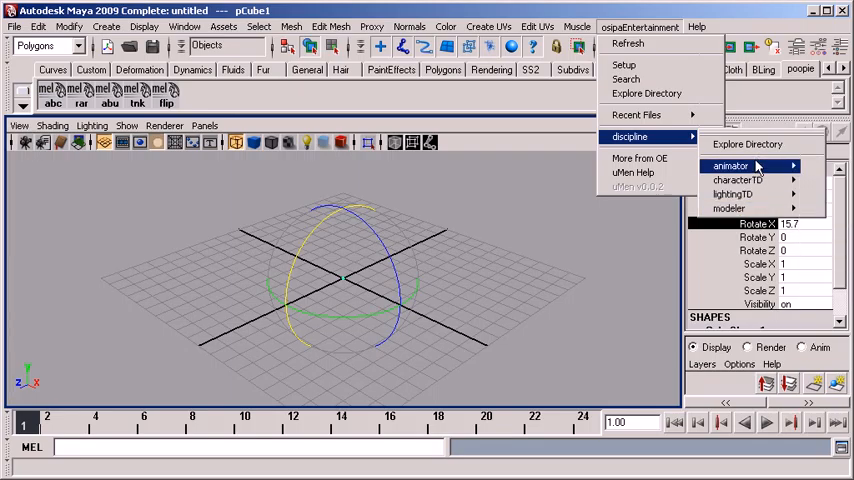
click(730, 166)
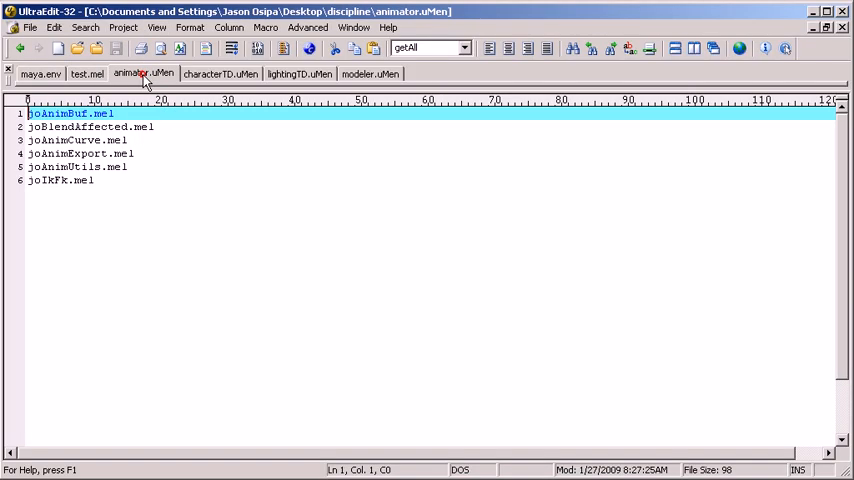
Step: View animator.uMen then characterTD.uMen's six character-TD MEL scripts in UltraEdit-32
click(220, 73)
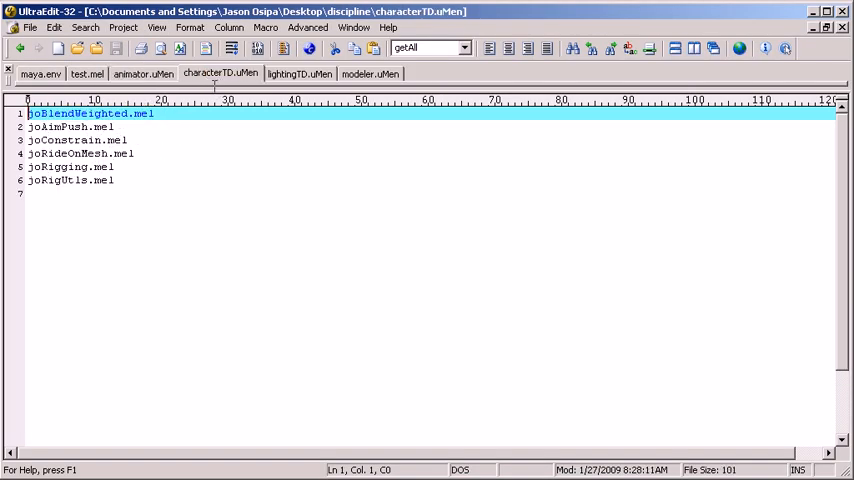
click(369, 73)
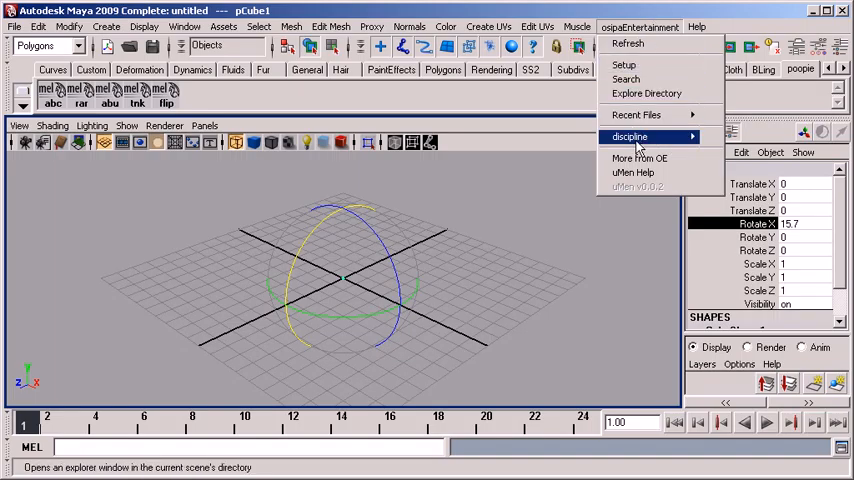
mouse_move(628, 136)
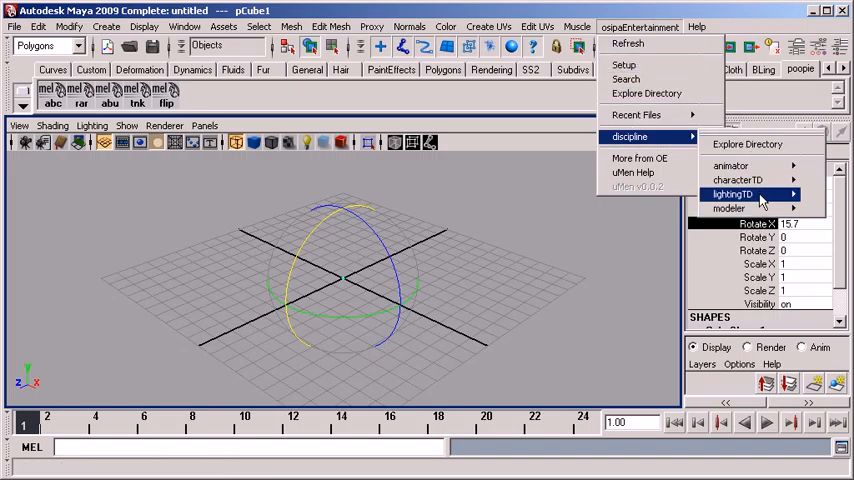
mouse_move(748, 144)
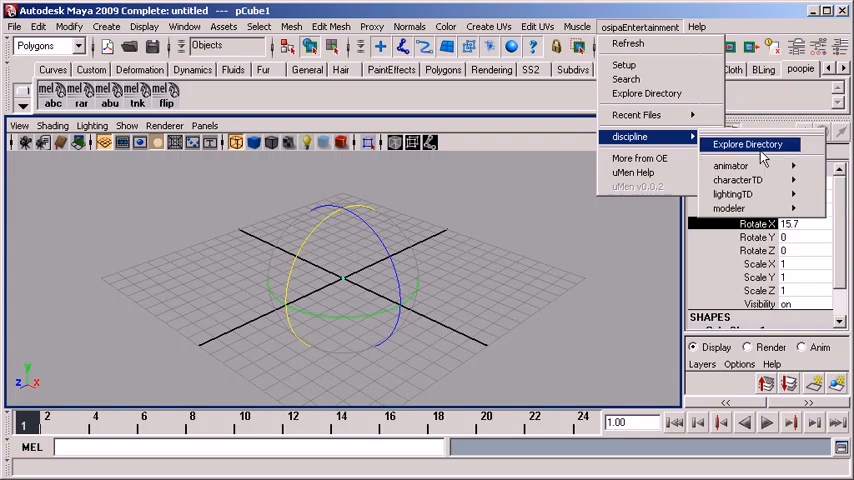
Step: Explore the discipline directory so animator, characterTD, lightingTD and modeler list directly in osipaEntertainment
click(749, 145)
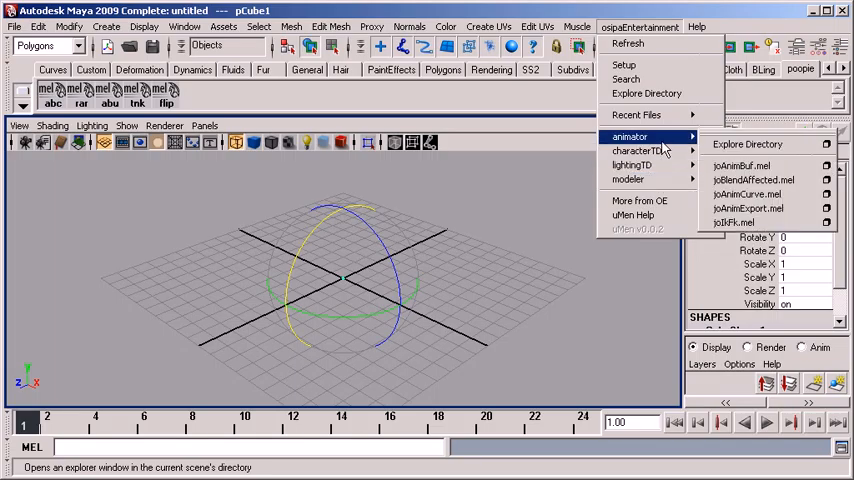
mouse_move(628, 179)
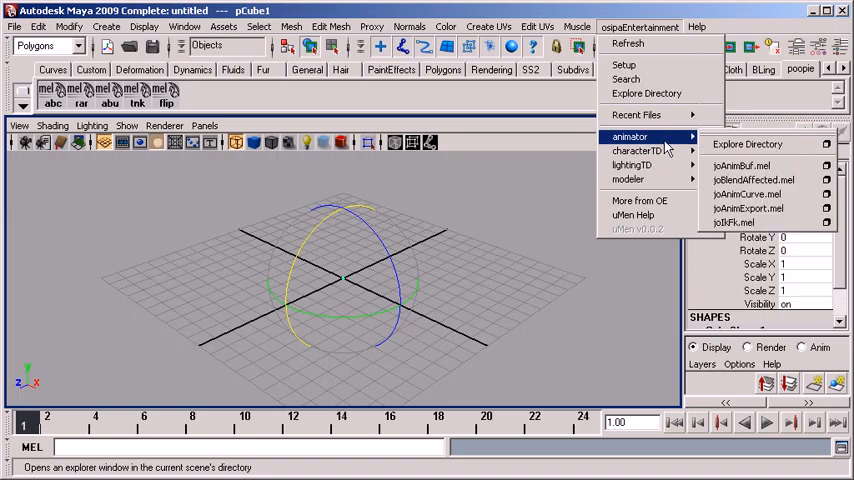
mouse_move(627, 179)
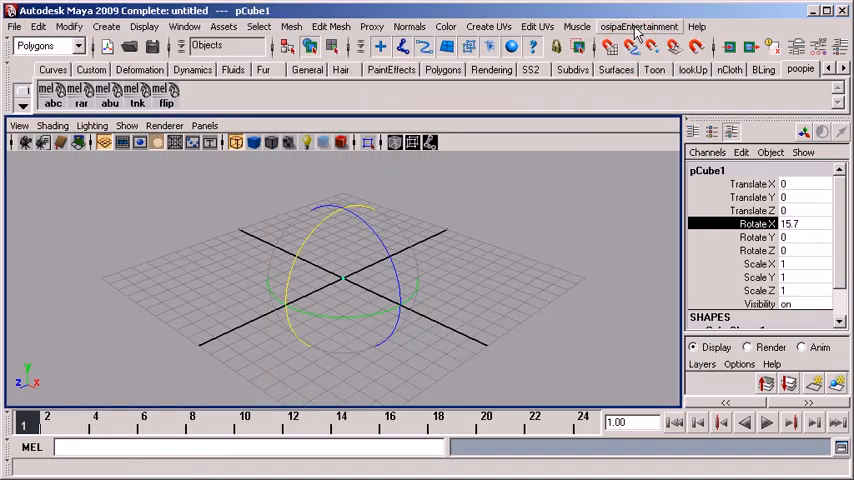
click(639, 26)
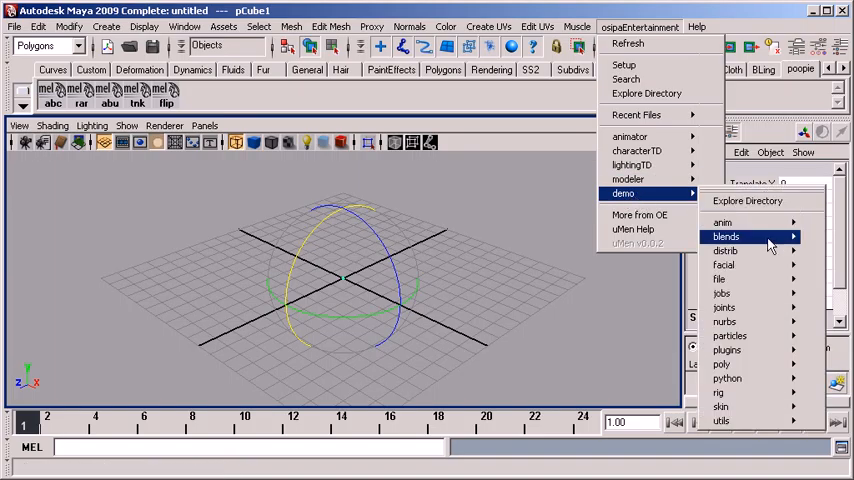
mouse_move(722, 222)
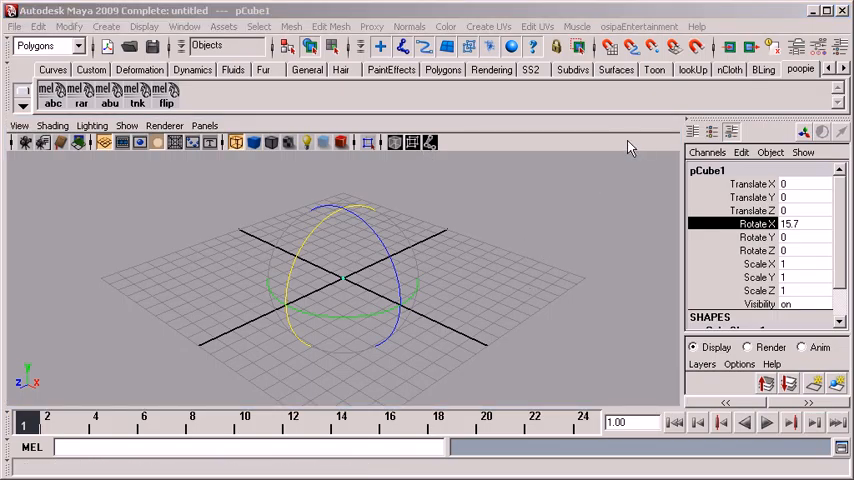
Step: Launch joAnimBuf from Recent Files as a tool and run joAnimBuf_apply from its autoUI
click(640, 27)
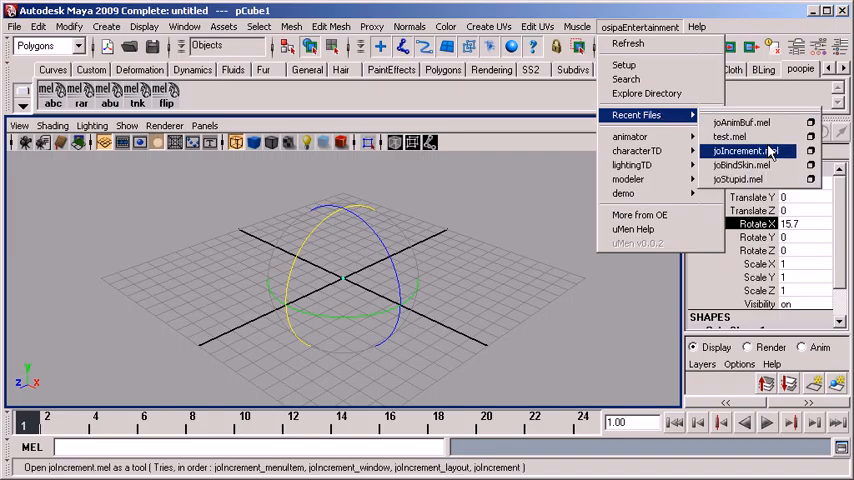
click(747, 151)
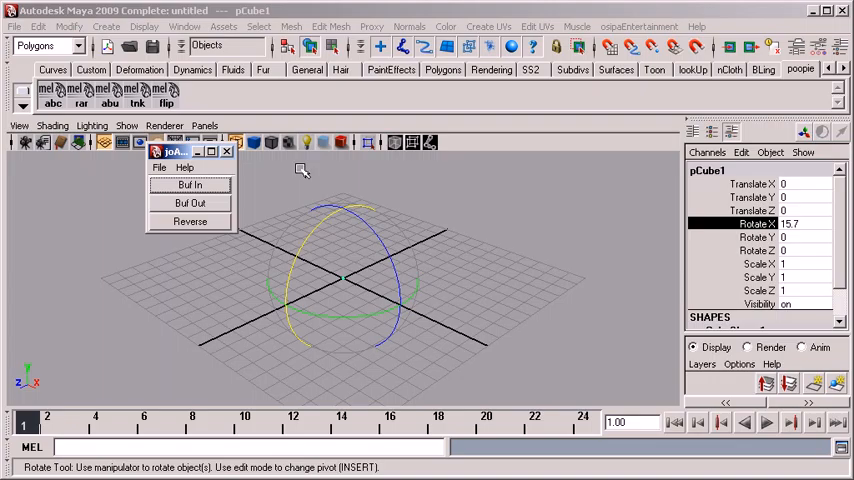
drag(170, 151, 197, 179)
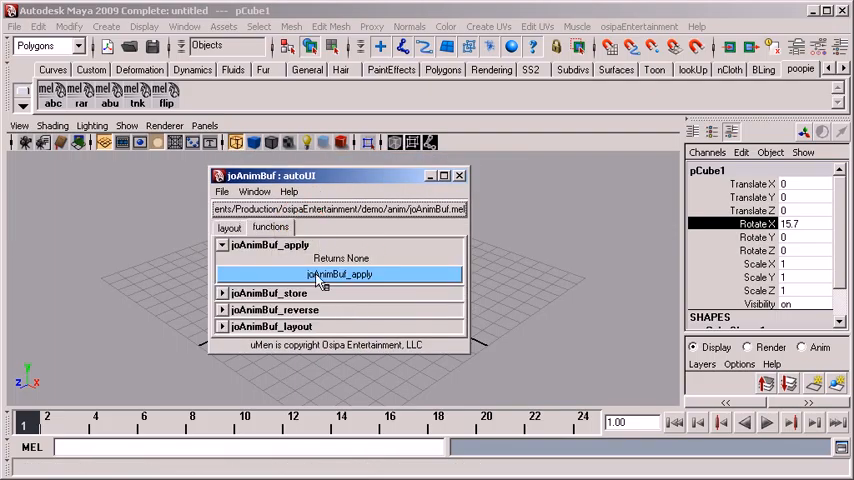
click(639, 27)
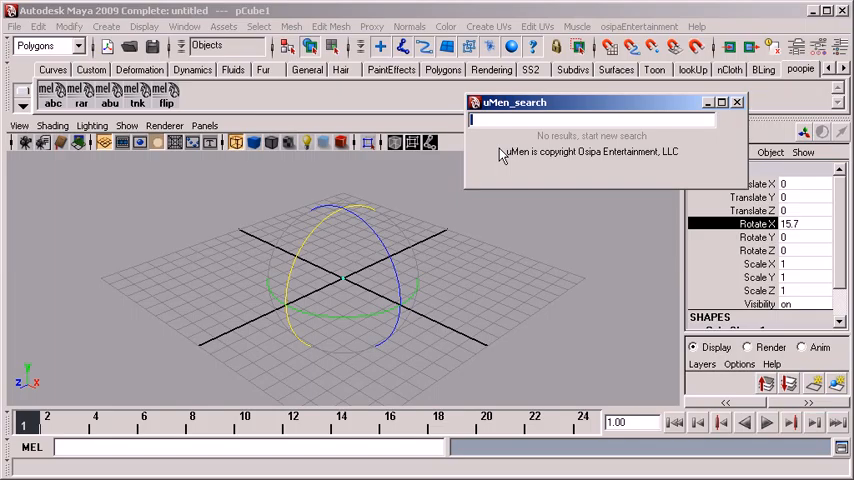
Step: Search 'buf', expand joAnimBuf.mel's 23 matching lines, then close uMen_search
text(buf)
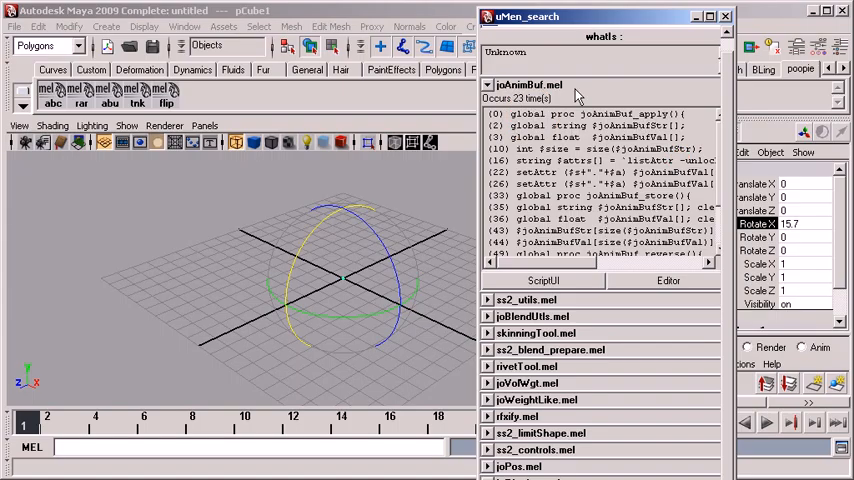
text(buf)
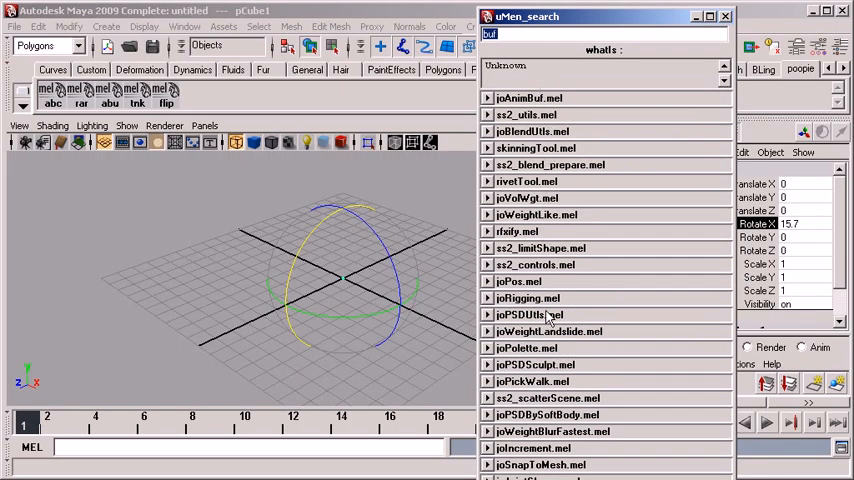
click(528, 98)
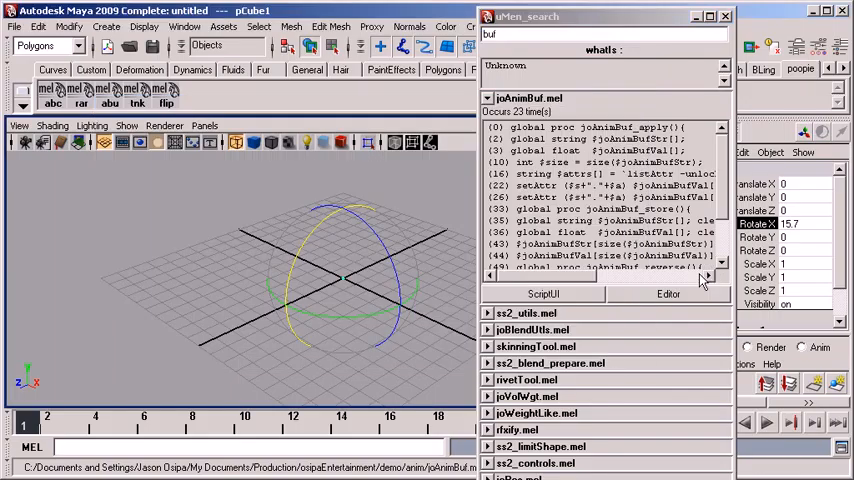
click(668, 293)
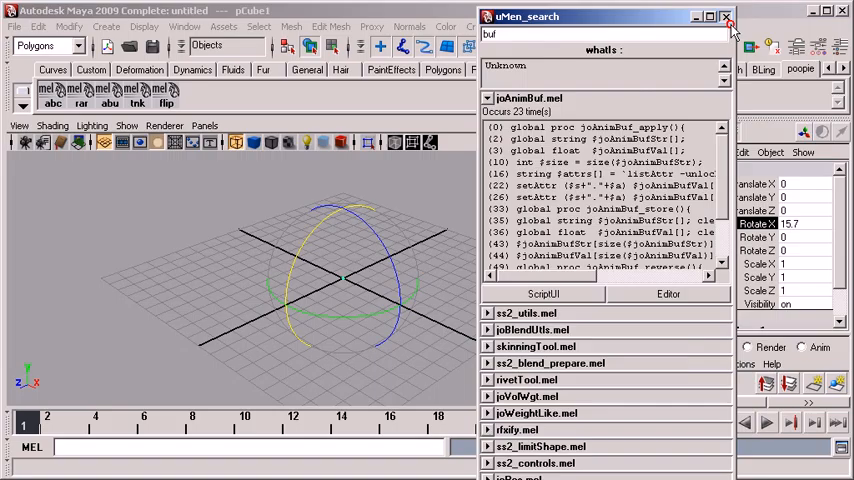
click(728, 17)
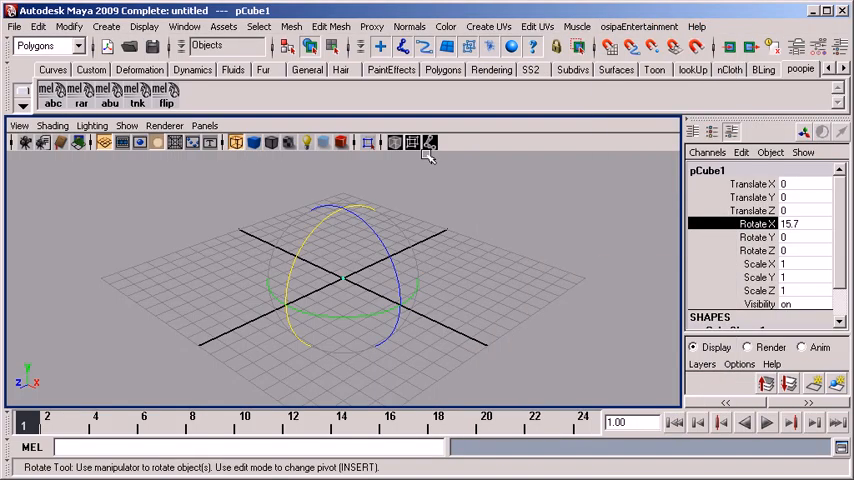